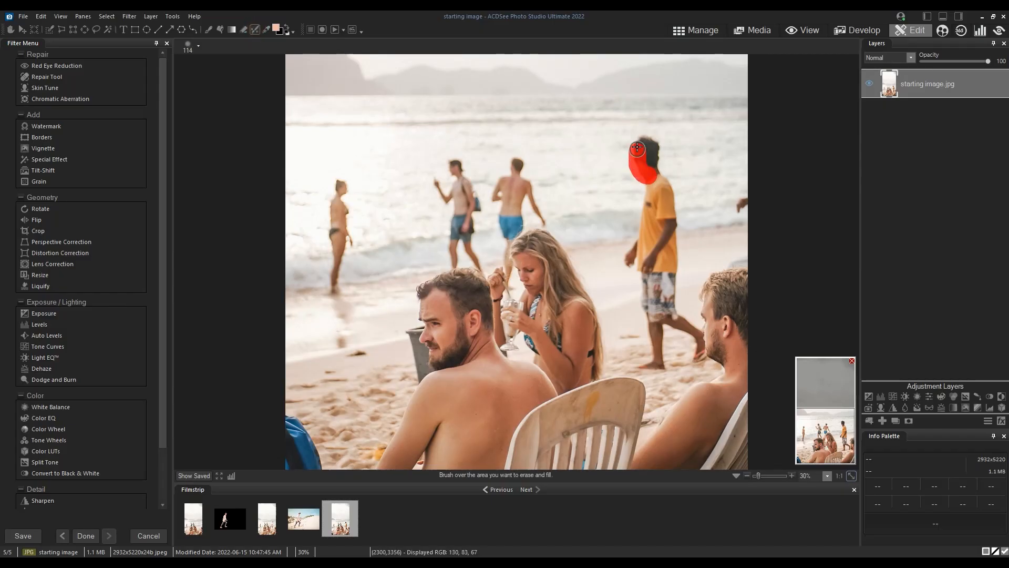
Paint the Smart Erase brush over the man in the yellow shirt, head to body.
drag(637, 148, 669, 225)
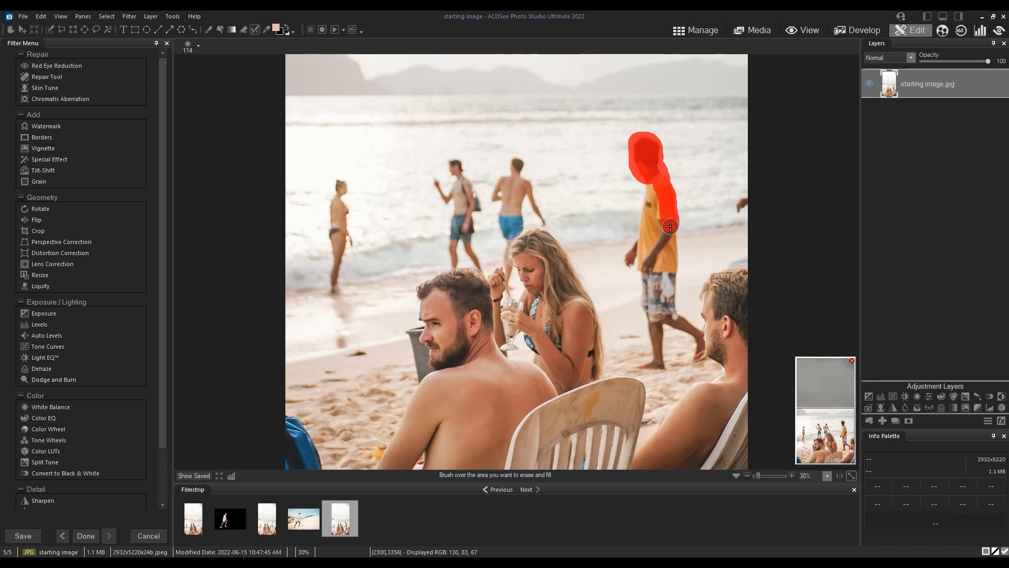
drag(669, 225, 691, 338)
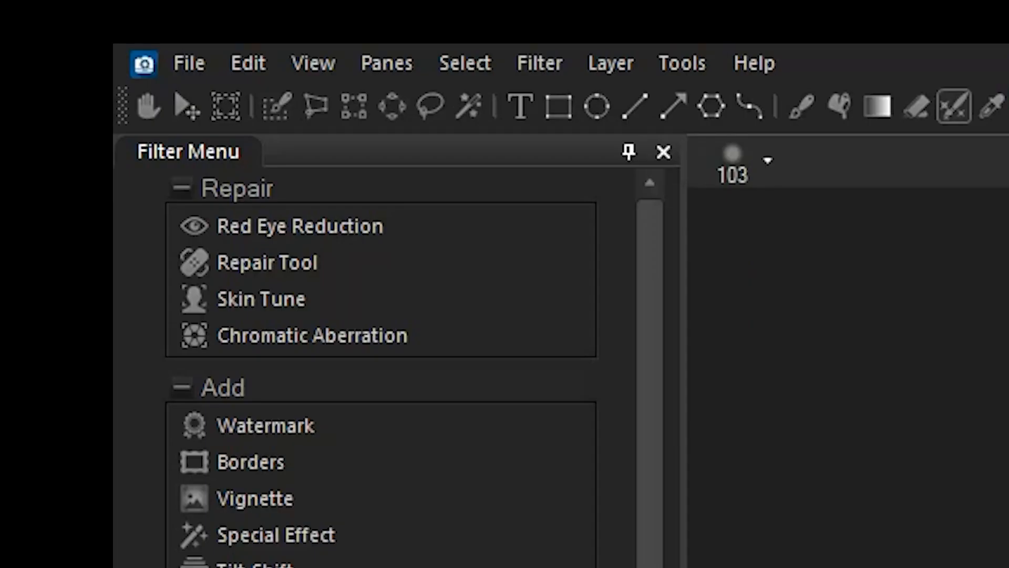
Start the Repair Tool in Blended Clone mode with a source point on clean sand.
click(266, 261)
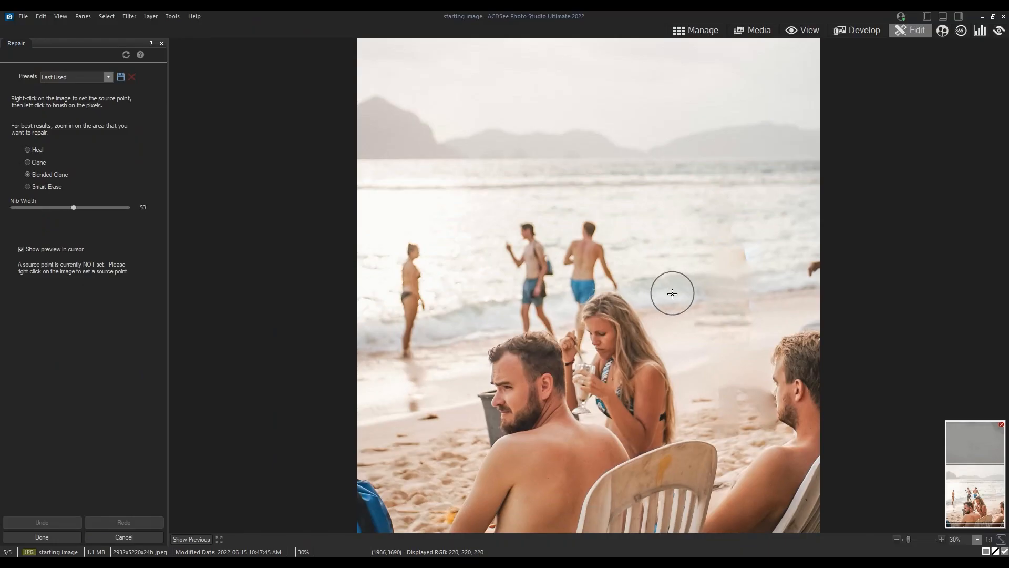
right_click(672, 293)
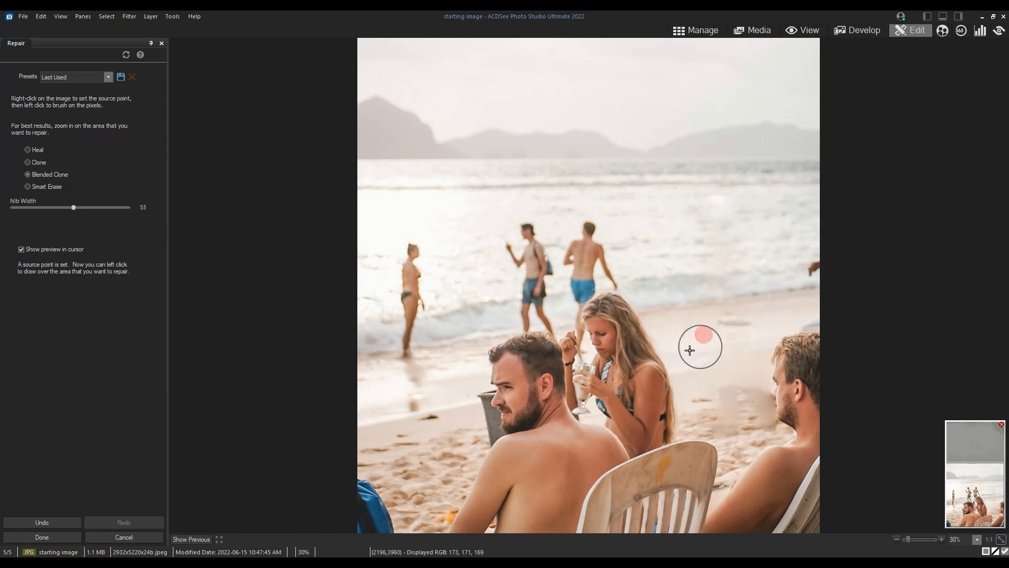
mouse_move(722, 393)
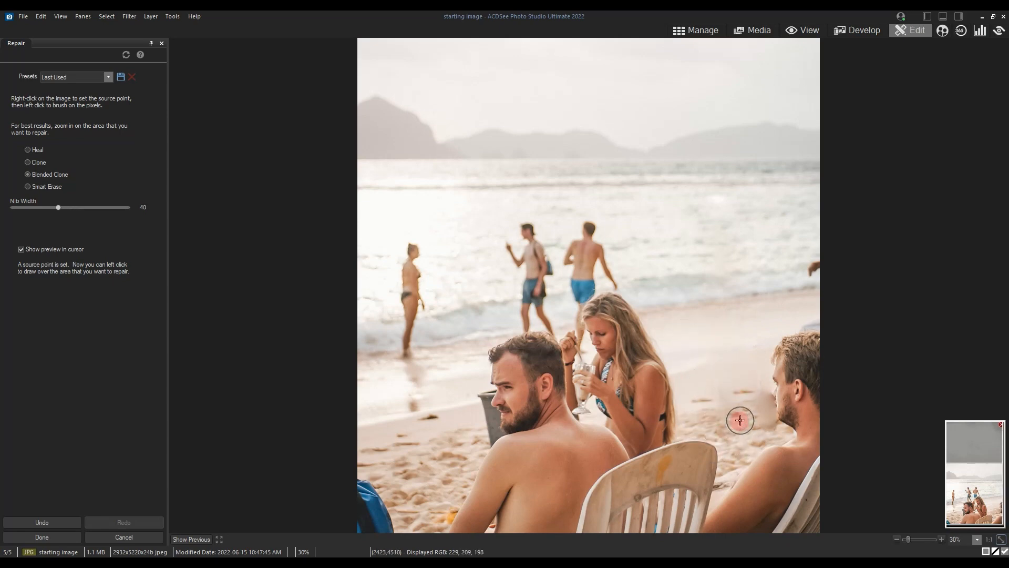
mouse_move(703, 383)
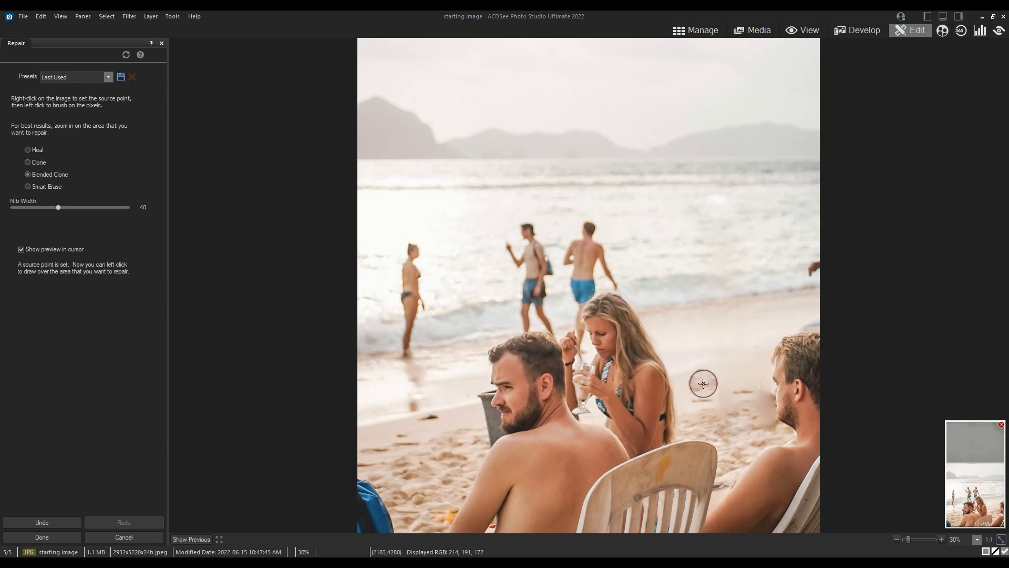
mouse_move(722, 386)
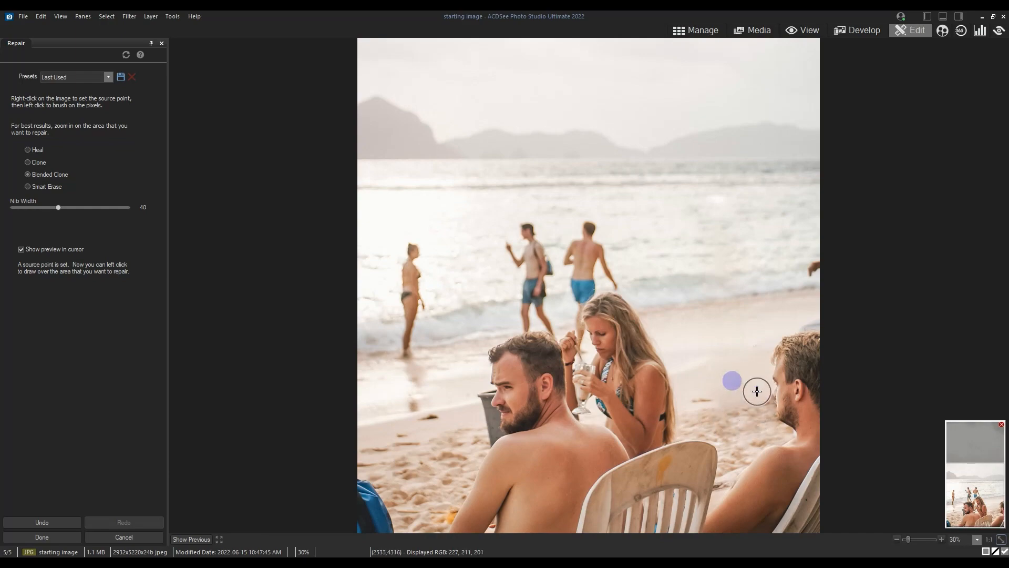
Save the repaired beach photo under the new name 2 via Save As.
click(22, 16)
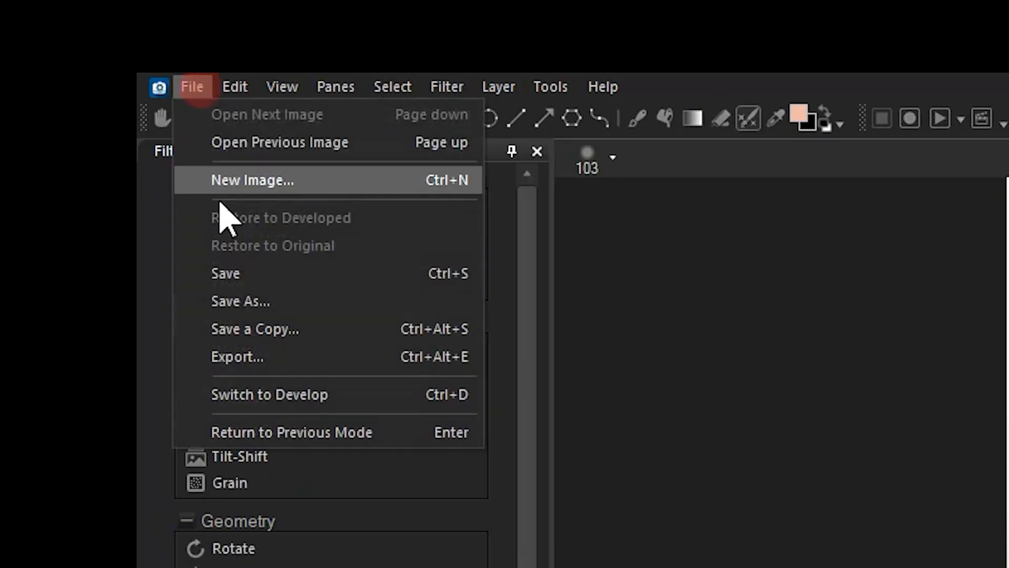
click(241, 301)
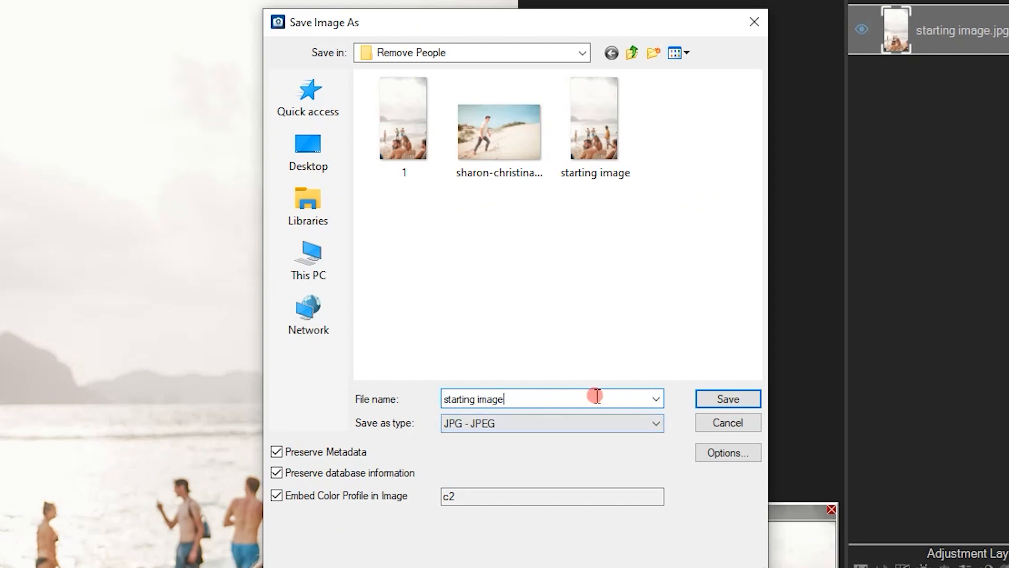
text(2)
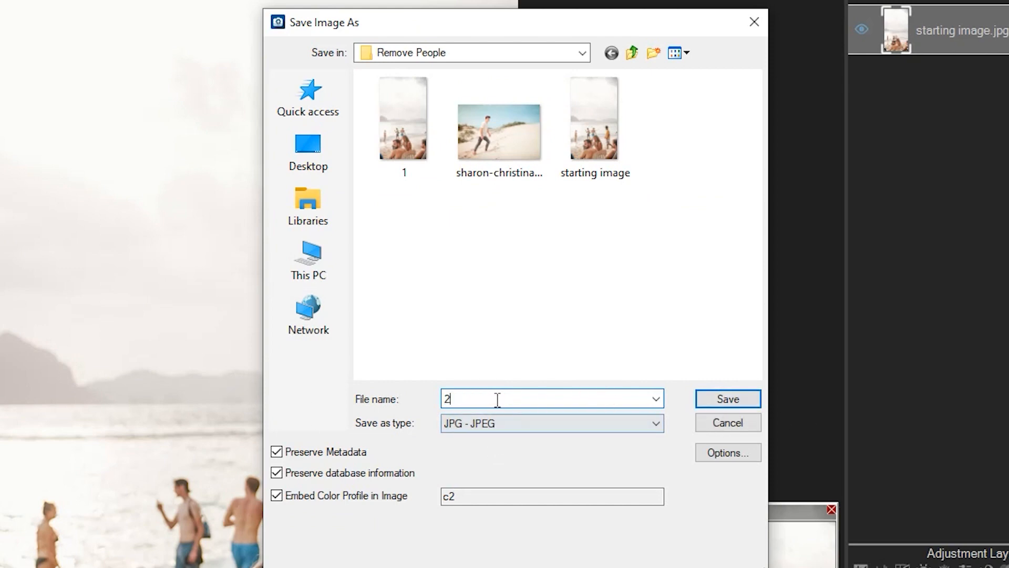
click(727, 398)
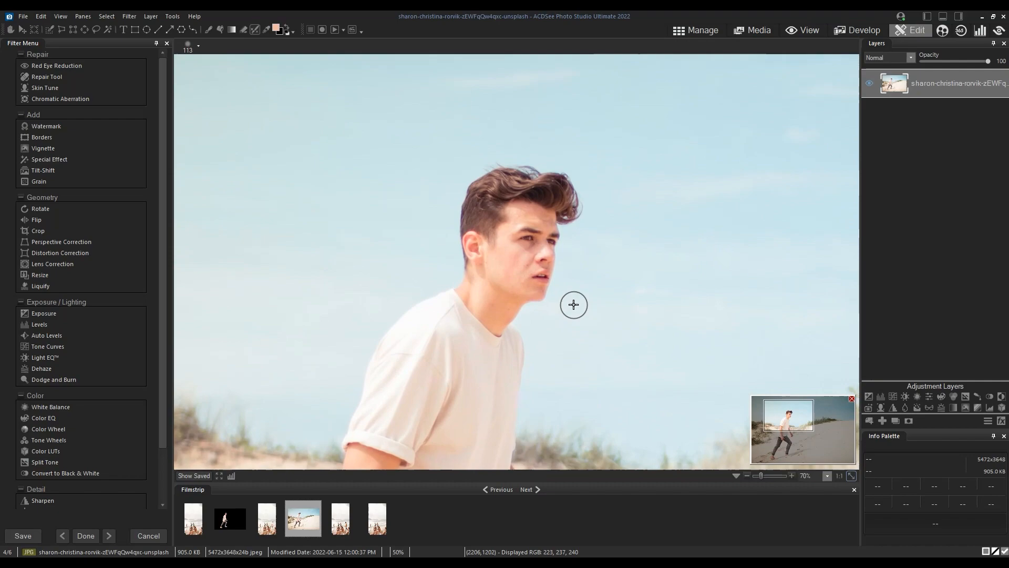
Pick the Selection Brush with Smart Brushing set to Magic.
click(51, 30)
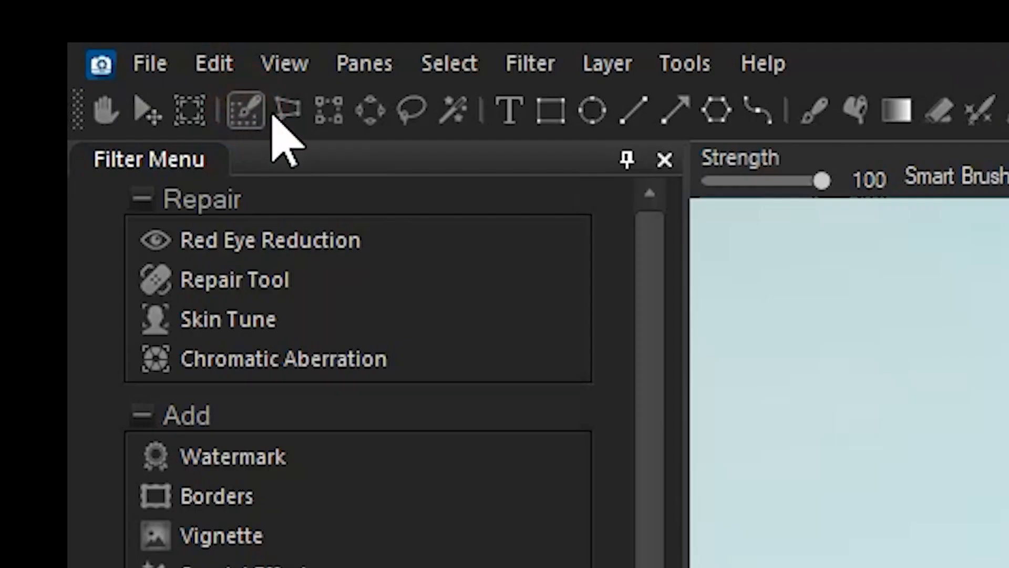
click(285, 112)
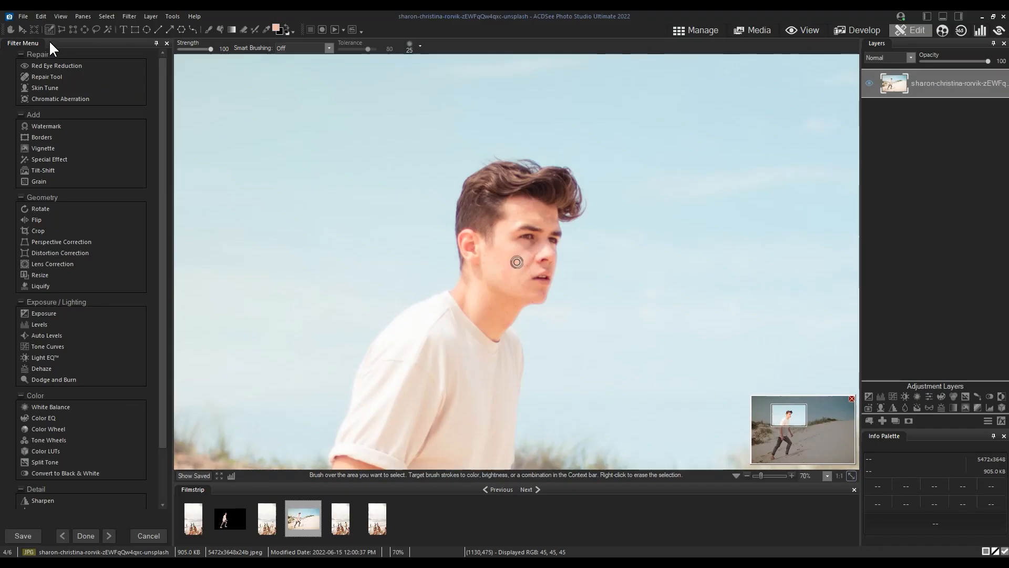
click(299, 48)
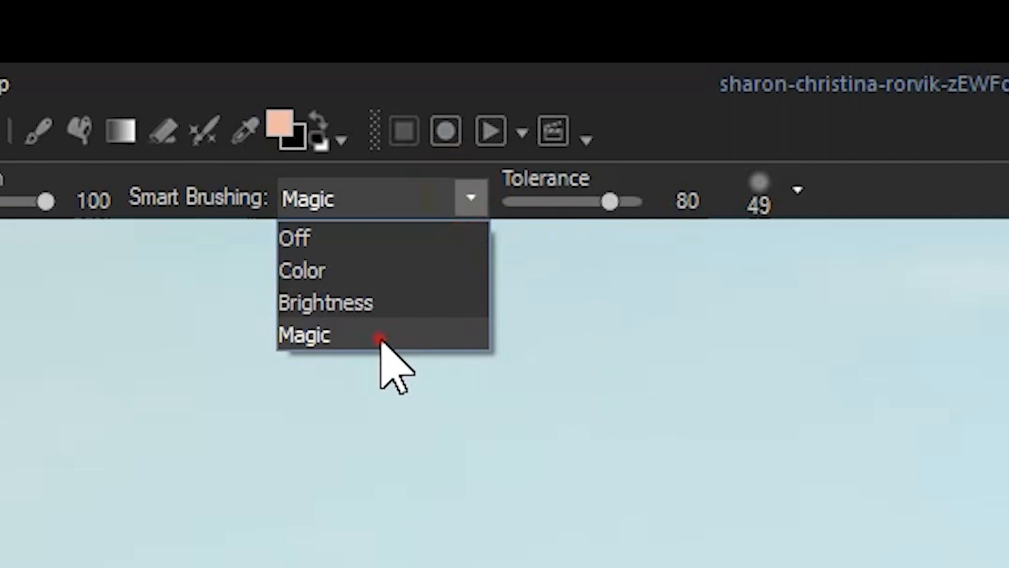
click(305, 334)
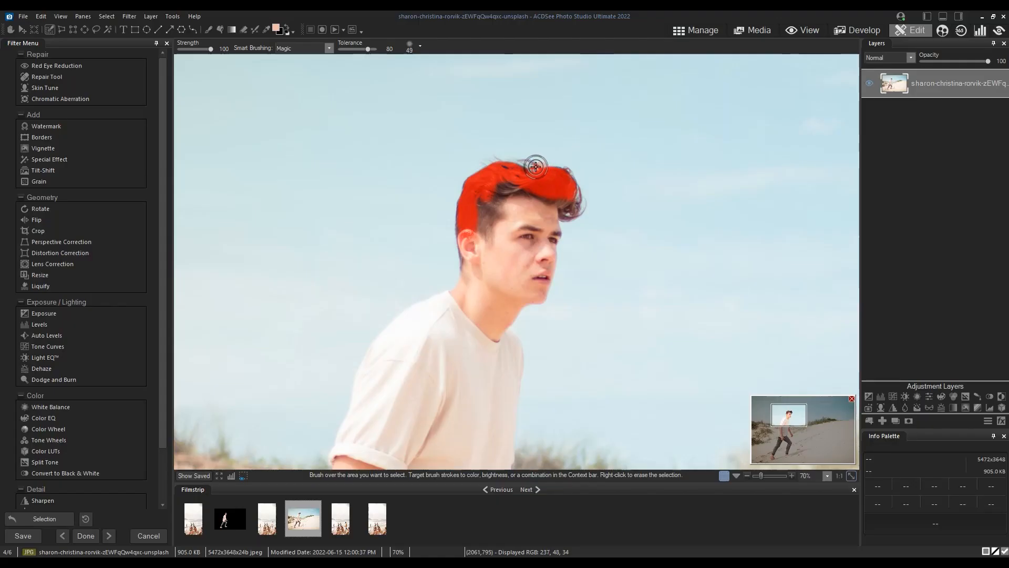
Brush the young man's hair into the selection down to beside his ear.
drag(534, 166, 563, 214)
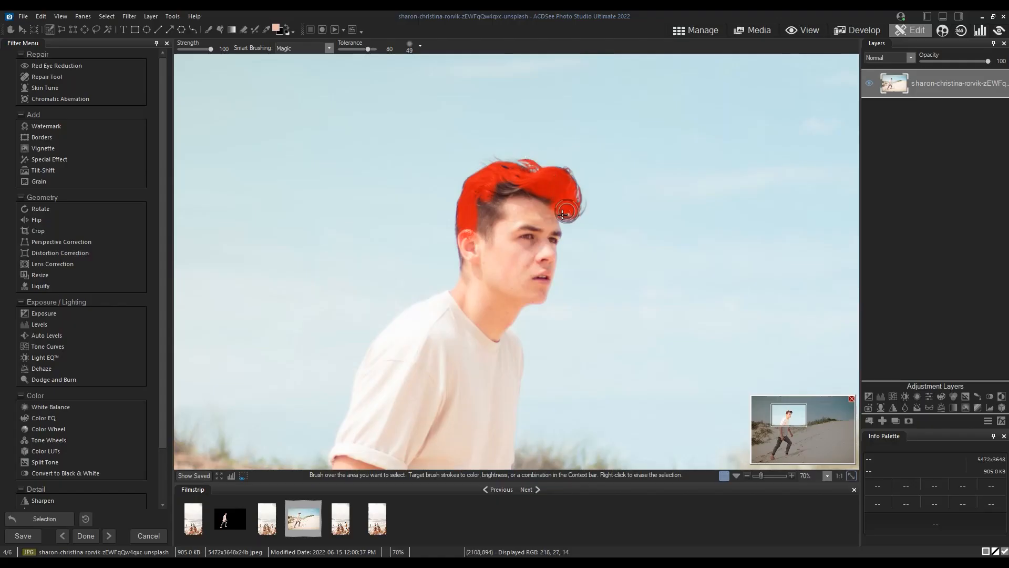
drag(564, 214, 466, 251)
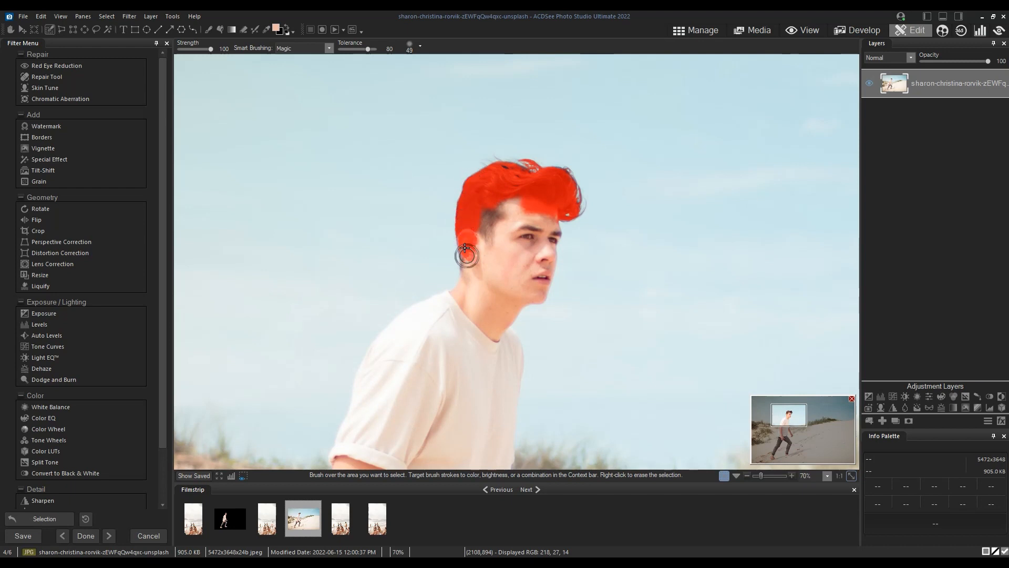
drag(467, 255, 470, 283)
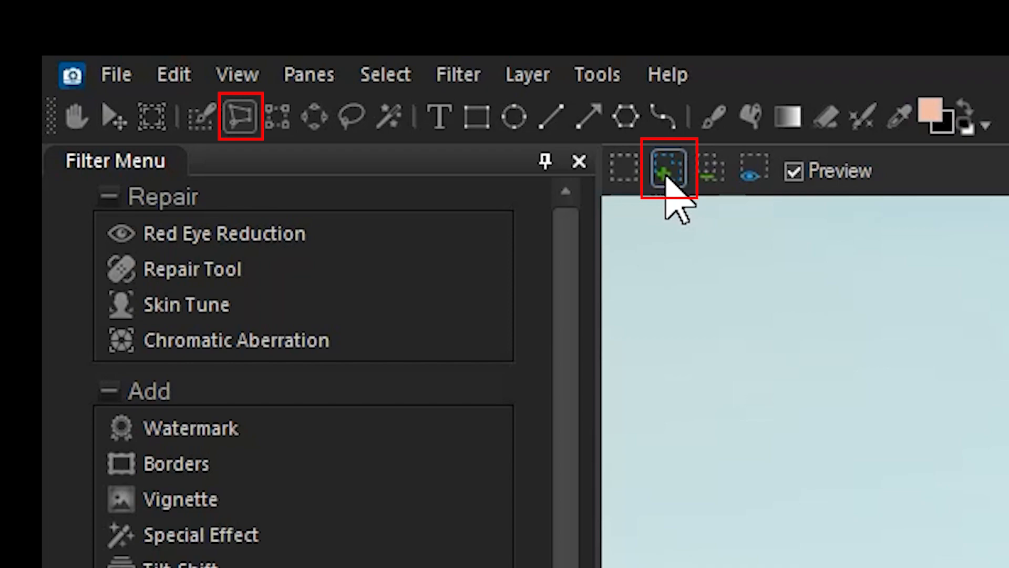
mouse_move(668, 169)
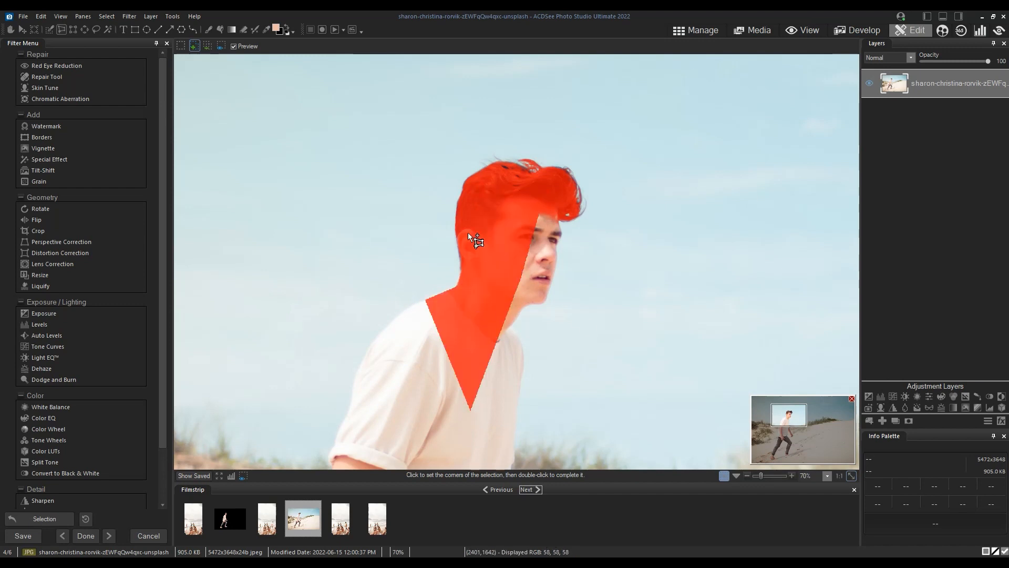
Add a polygon corner to the selection around his face and neck.
click(106, 15)
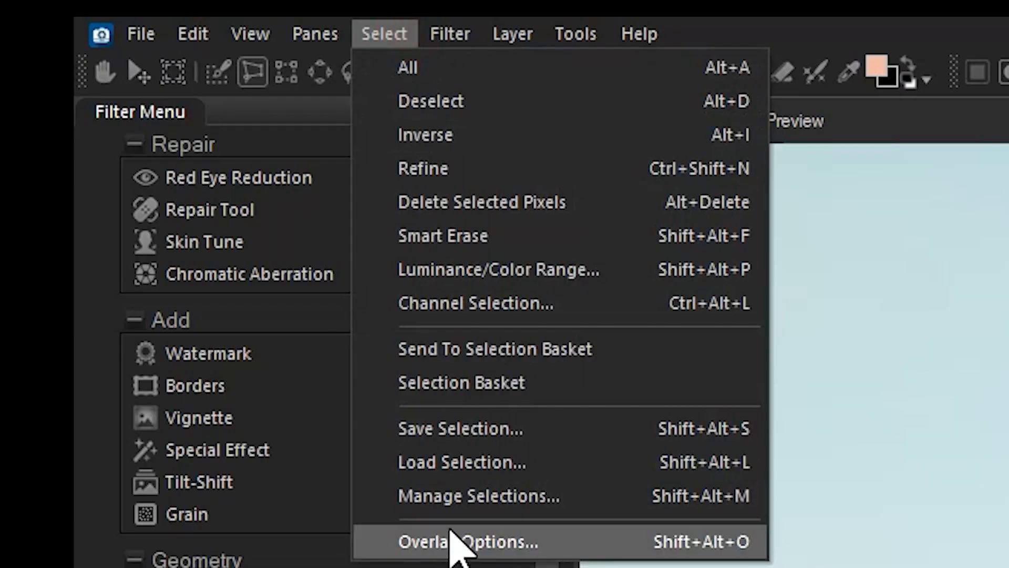
Set the selection overlay to Selection Highlighted (red).
click(467, 541)
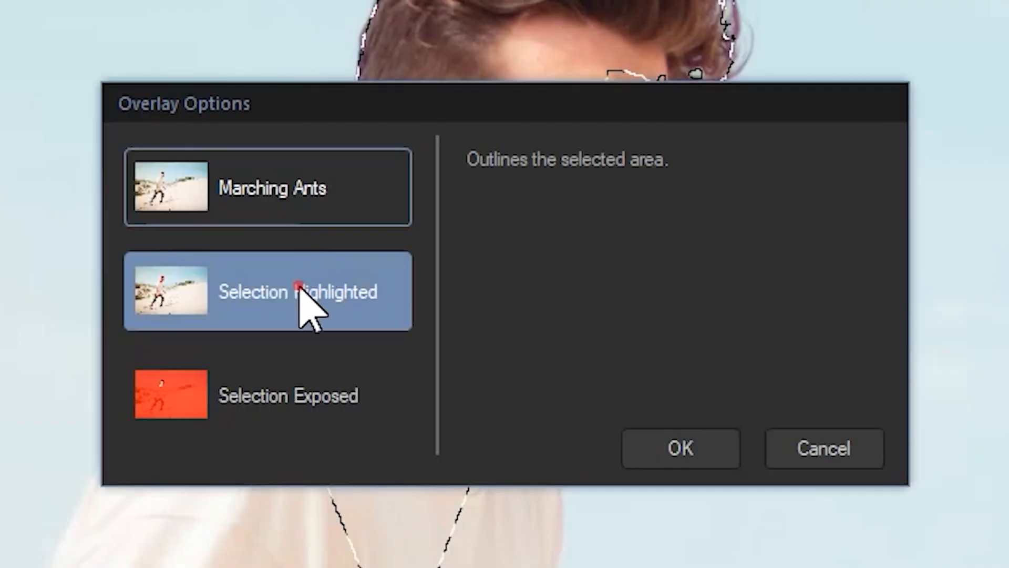
click(680, 448)
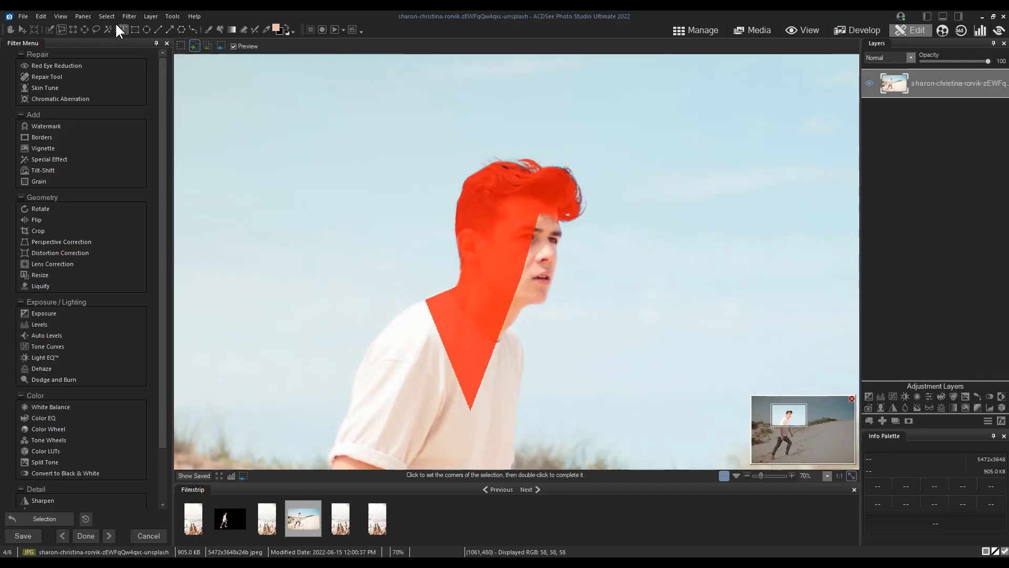
Load the saved selection named subject.
click(107, 16)
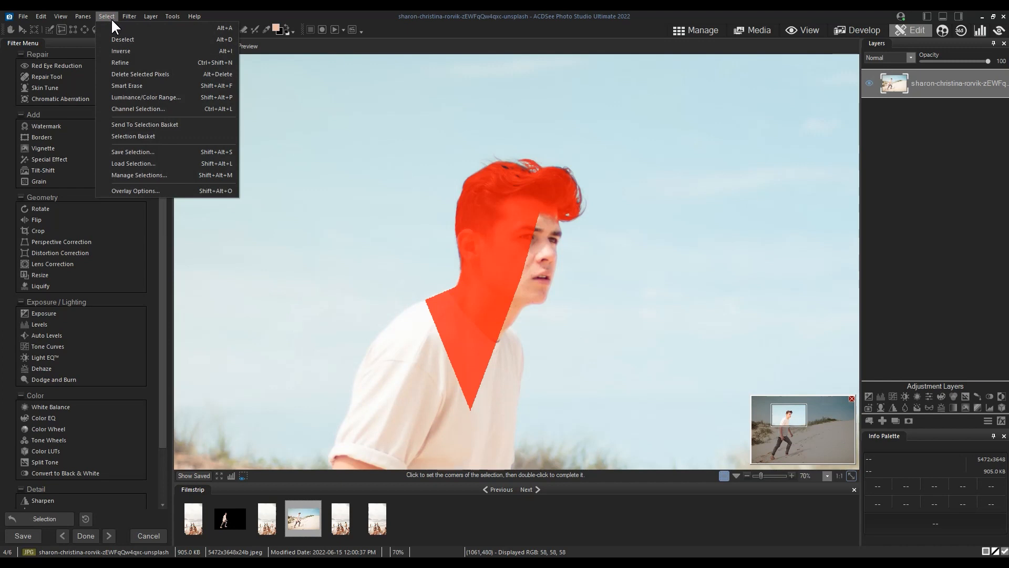
click(134, 164)
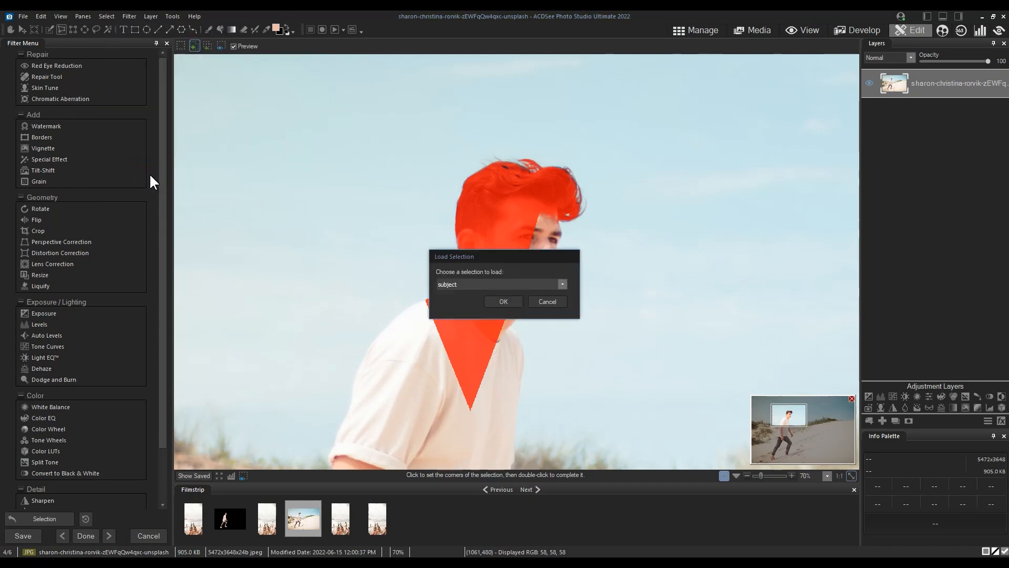
click(503, 301)
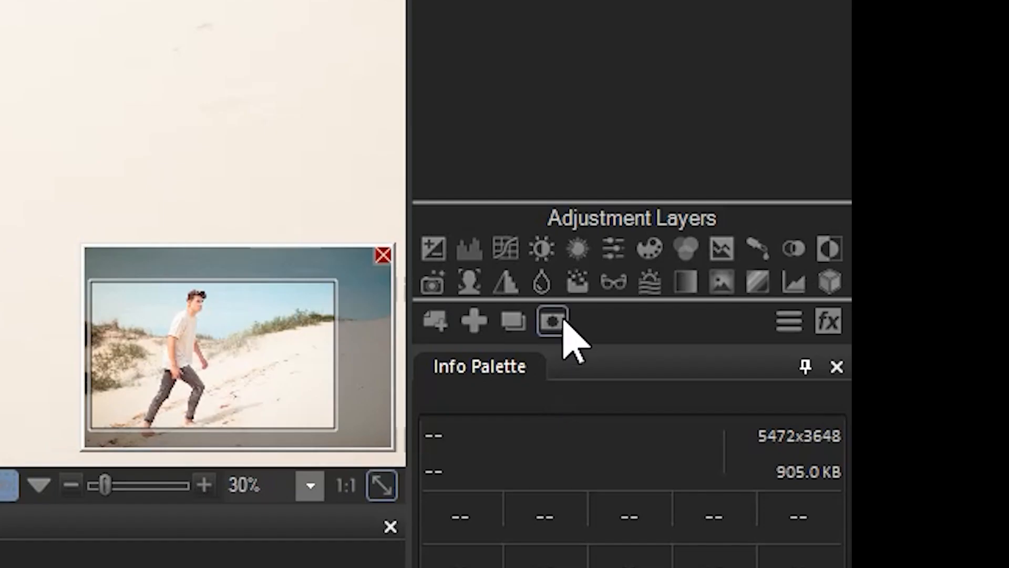
Mask the man onto a transparent background and save it as the ACDC file newsubject.
click(552, 322)
text(newsubject)
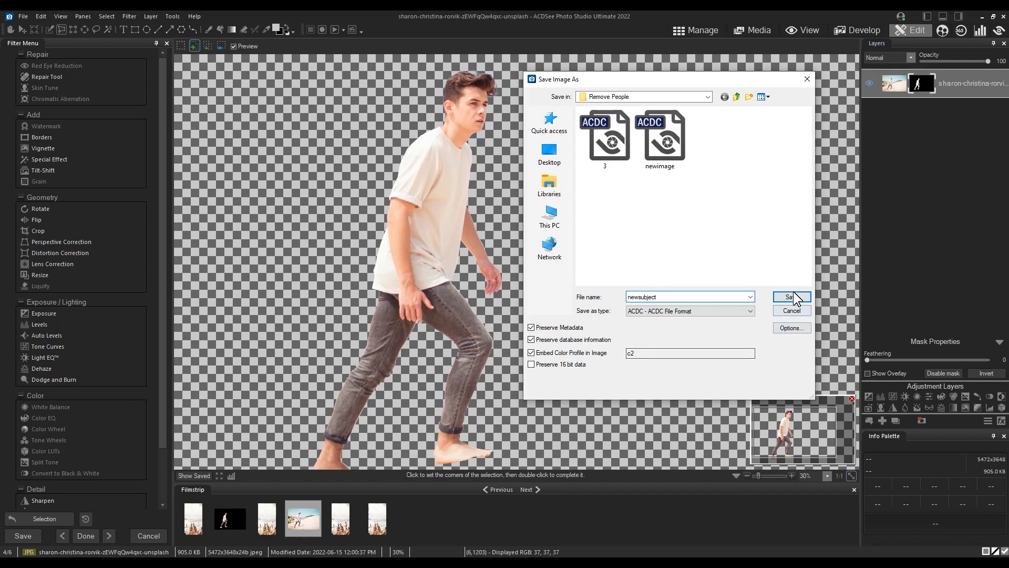
click(791, 296)
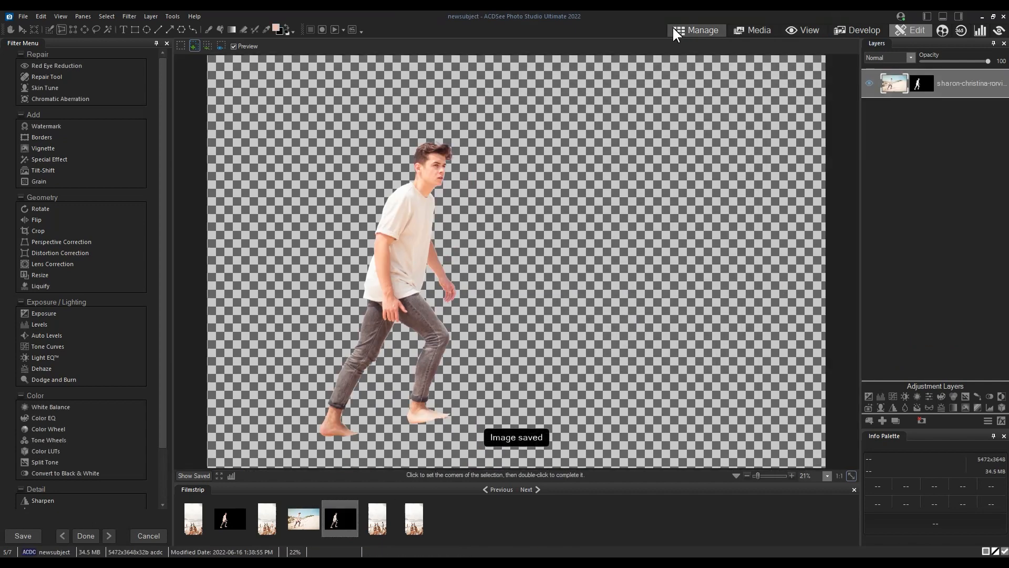
Open the beach group photo newimage for editing from Manage mode.
click(701, 31)
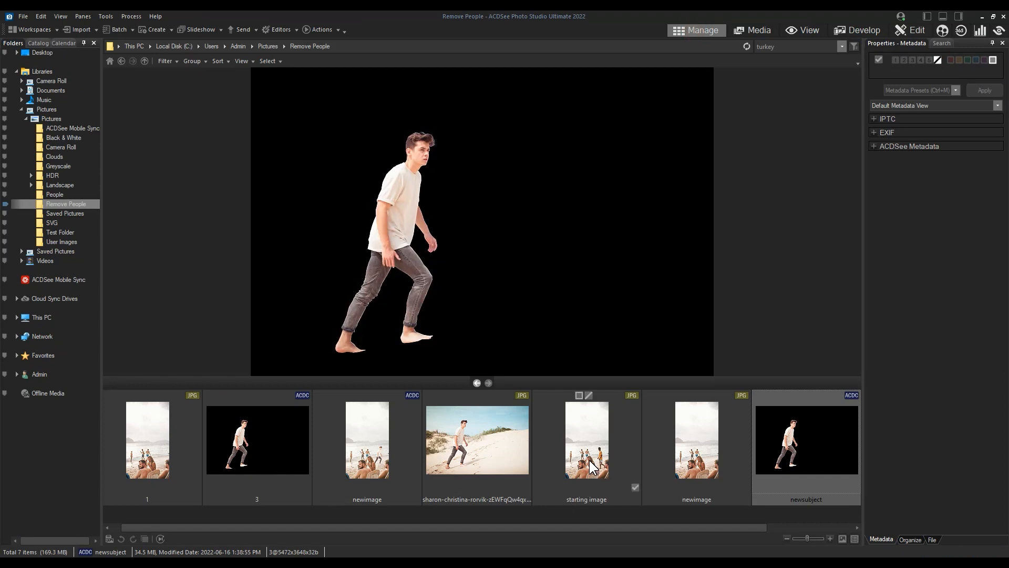
click(696, 439)
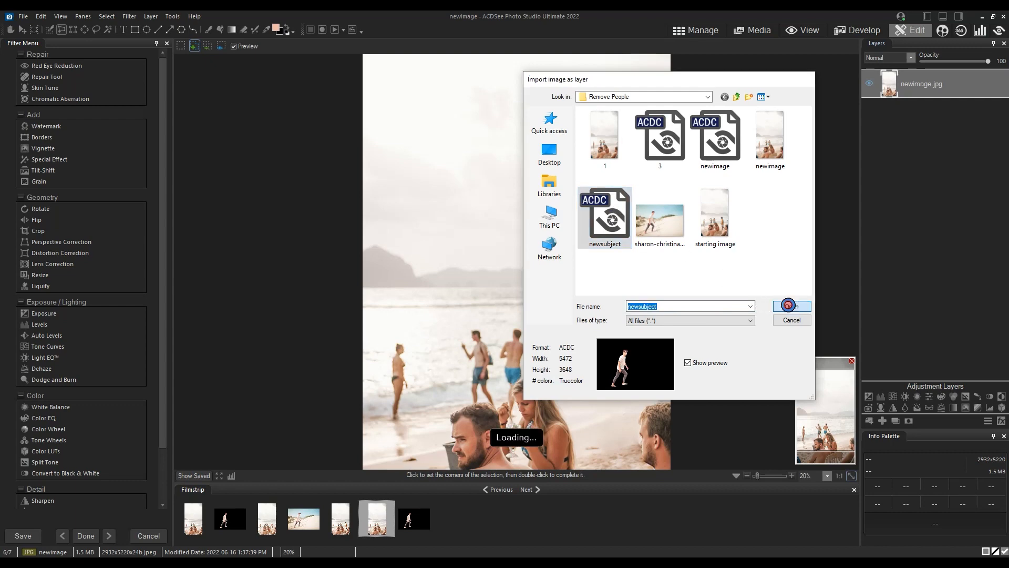
Import newsubject as a layer among the bathers and commit its placement.
click(791, 305)
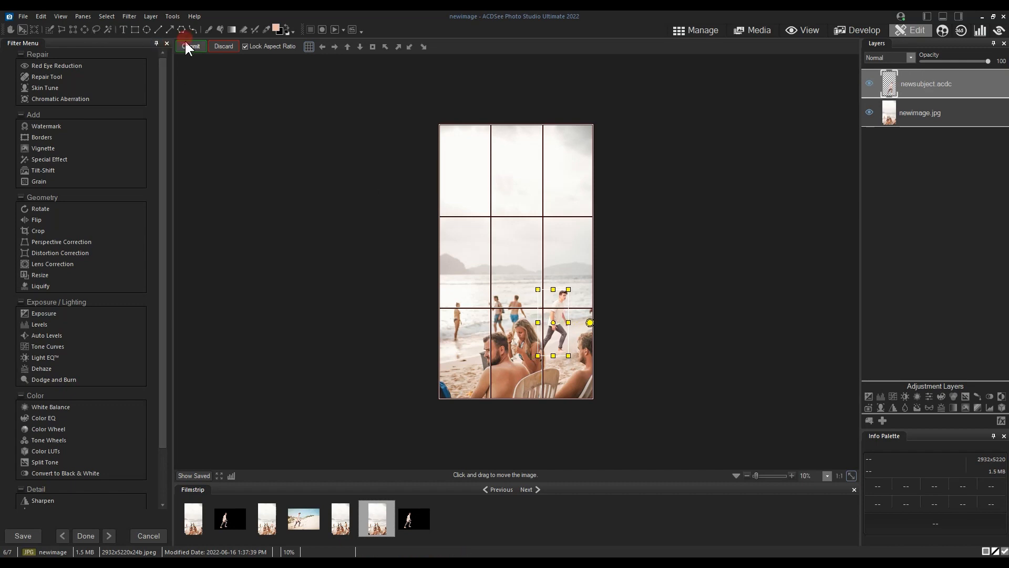
click(190, 46)
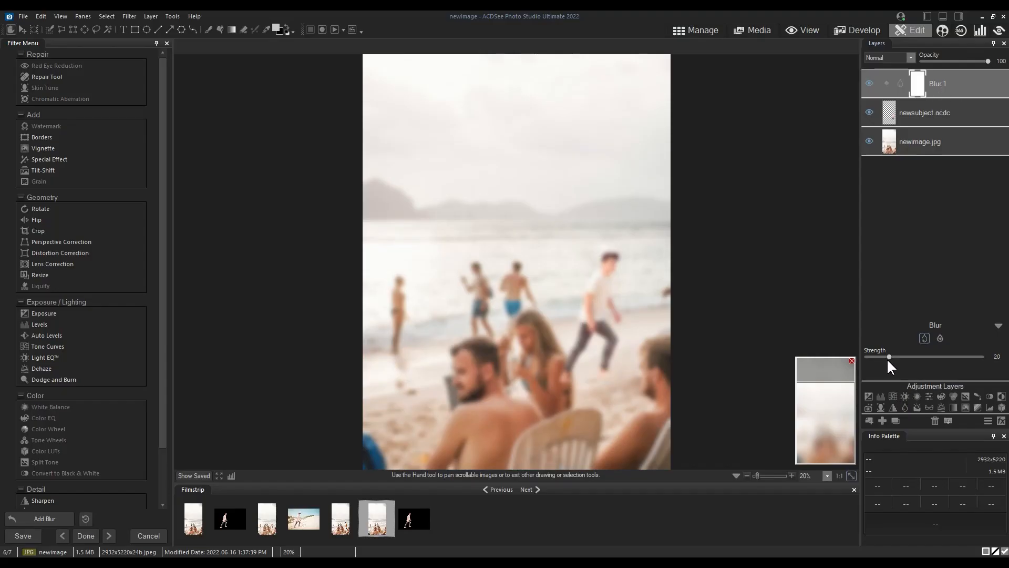
Lower the Blur layer's strength down to 3.
drag(888, 356, 874, 356)
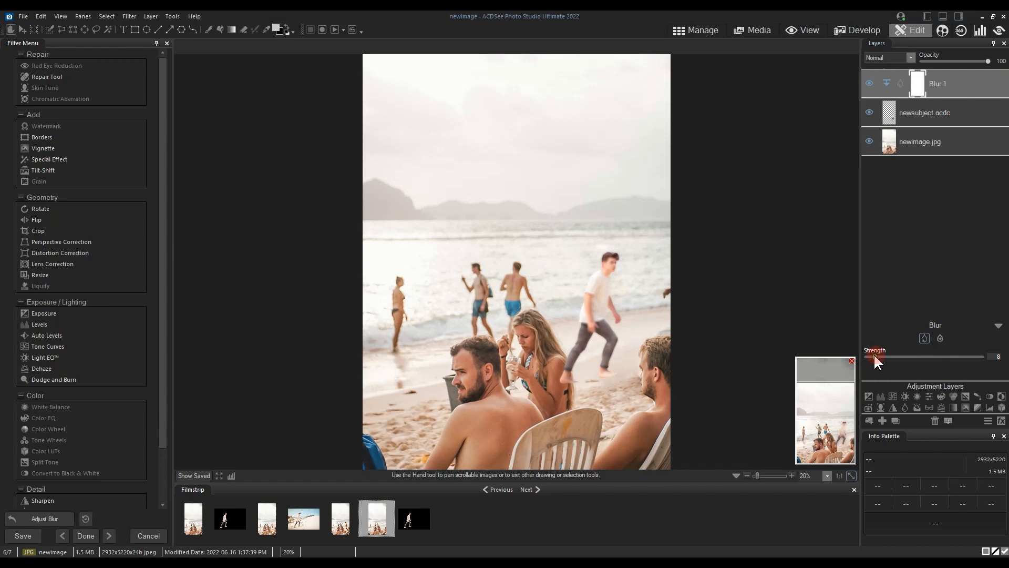
drag(976, 357, 869, 356)
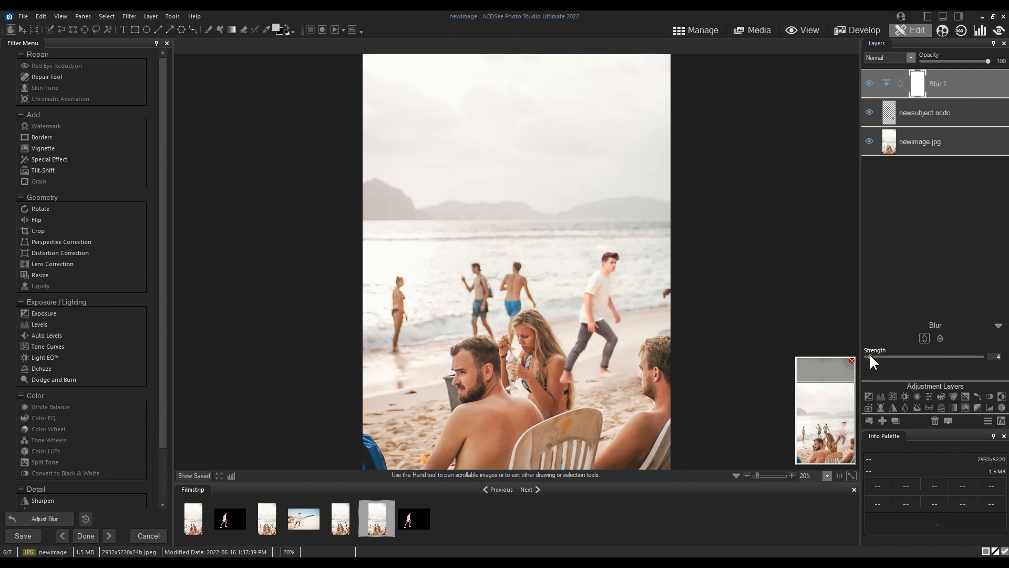
drag(870, 356, 870, 357)
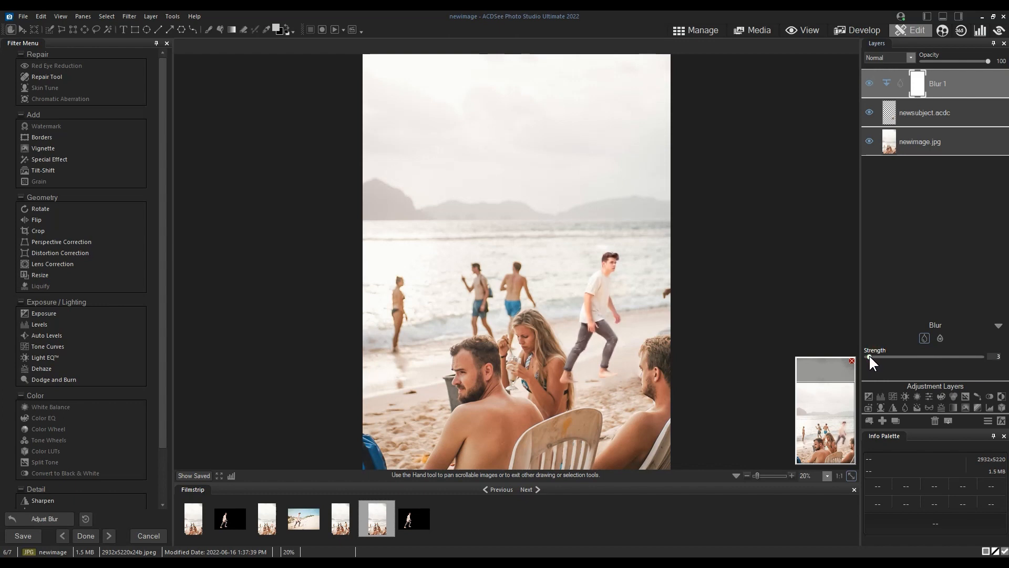
Clip the Blur to the man's layer, toggle it to compare, and pan to the woman's hair.
click(886, 83)
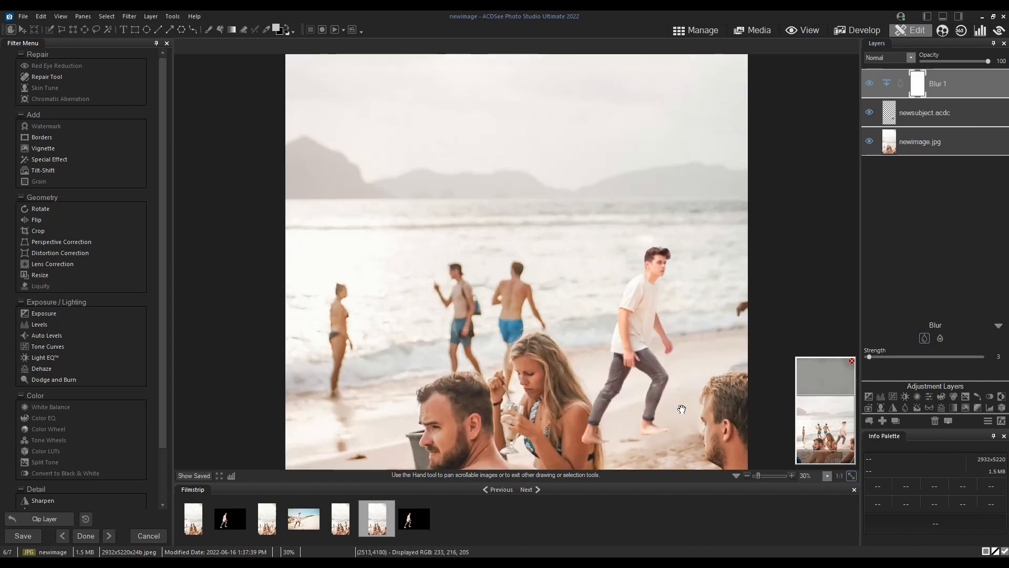
click(870, 84)
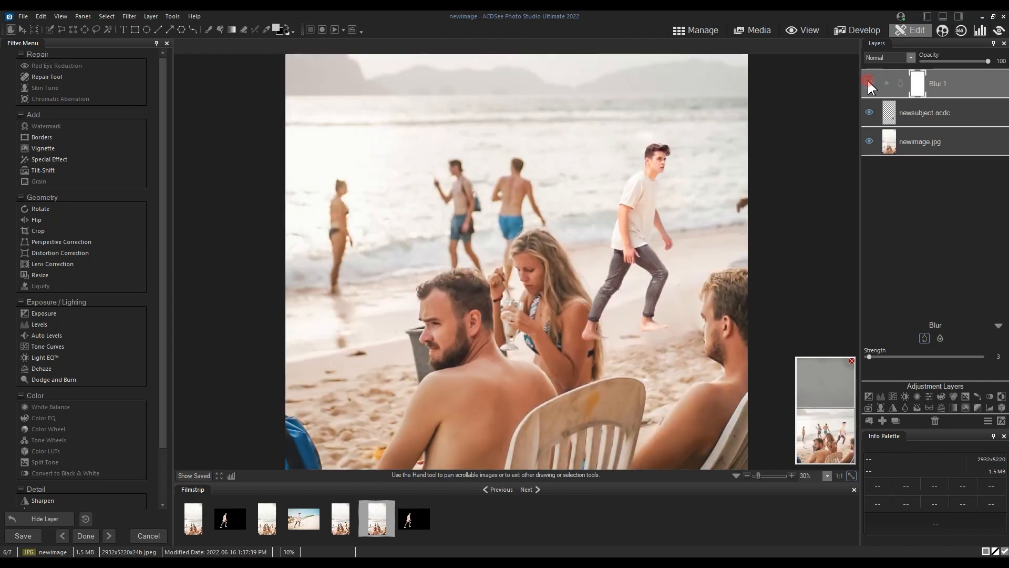
click(869, 83)
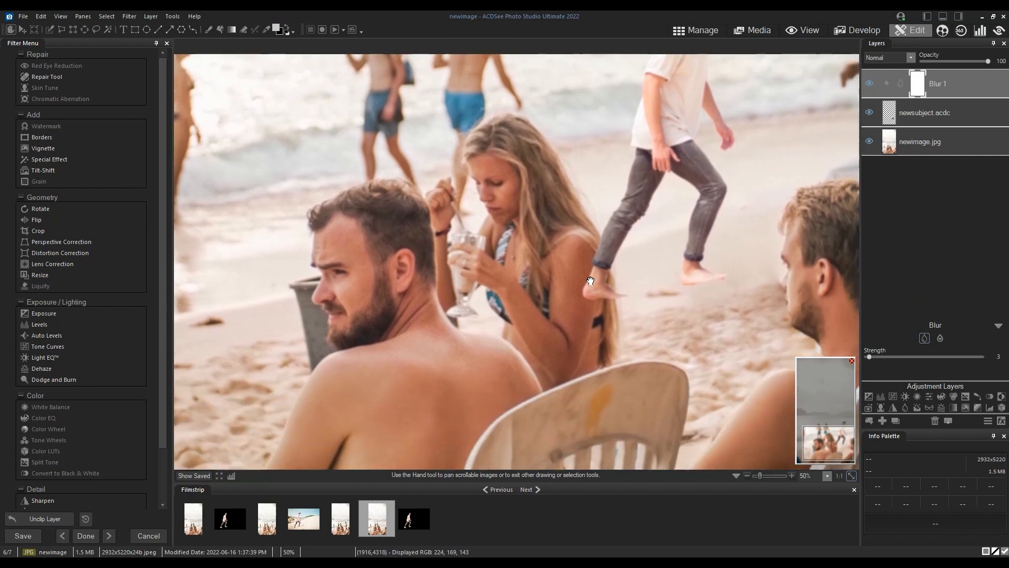
drag(590, 280, 523, 276)
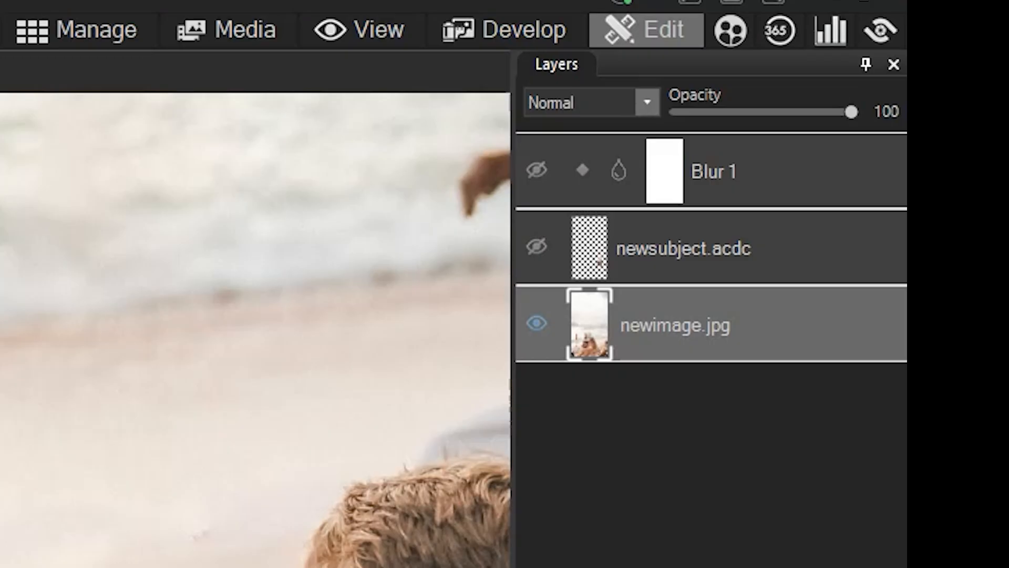
mouse_move(700, 357)
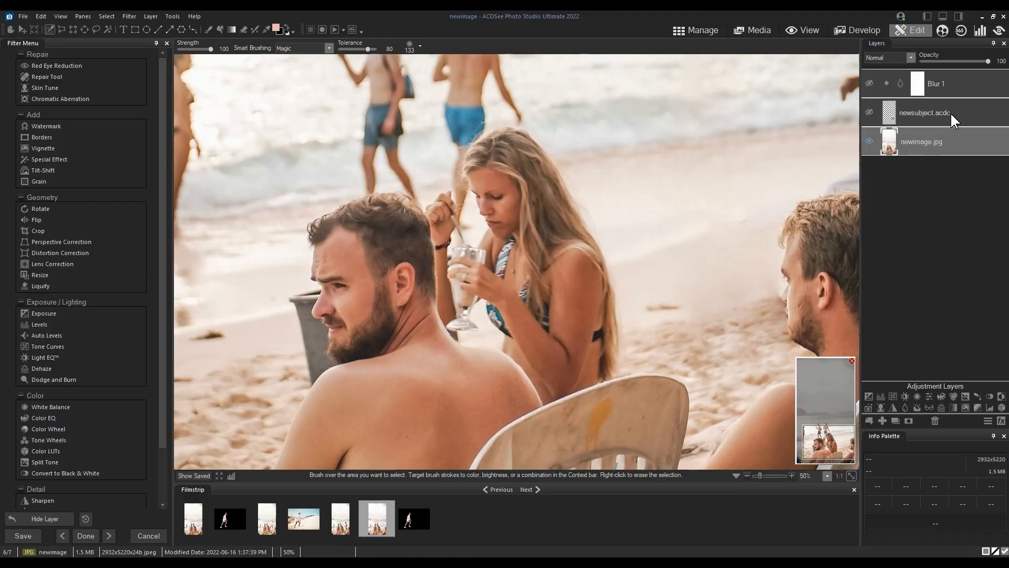
Brush a selection over all of the woman's hair and copy it.
drag(546, 199, 587, 291)
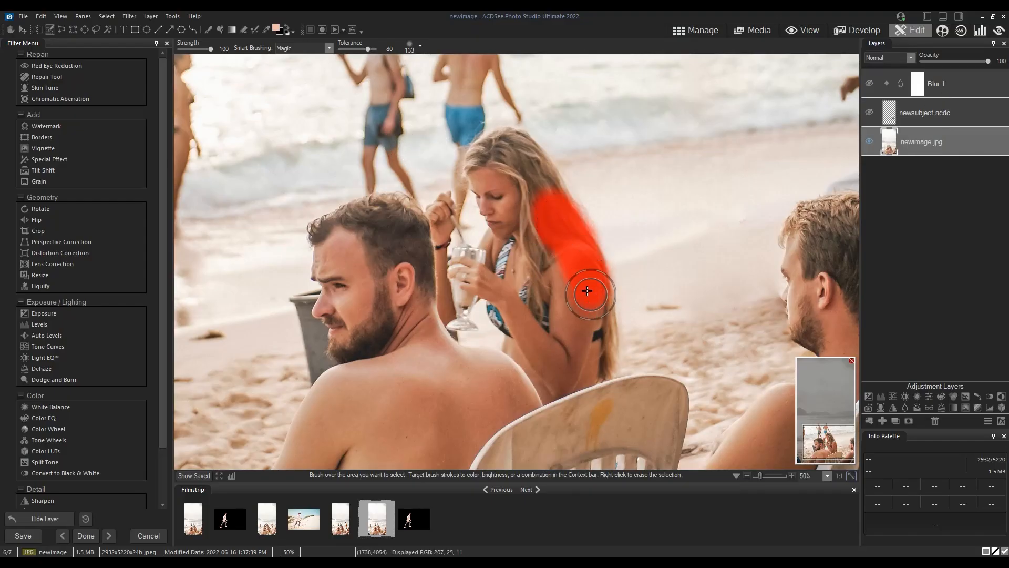
drag(586, 292, 563, 322)
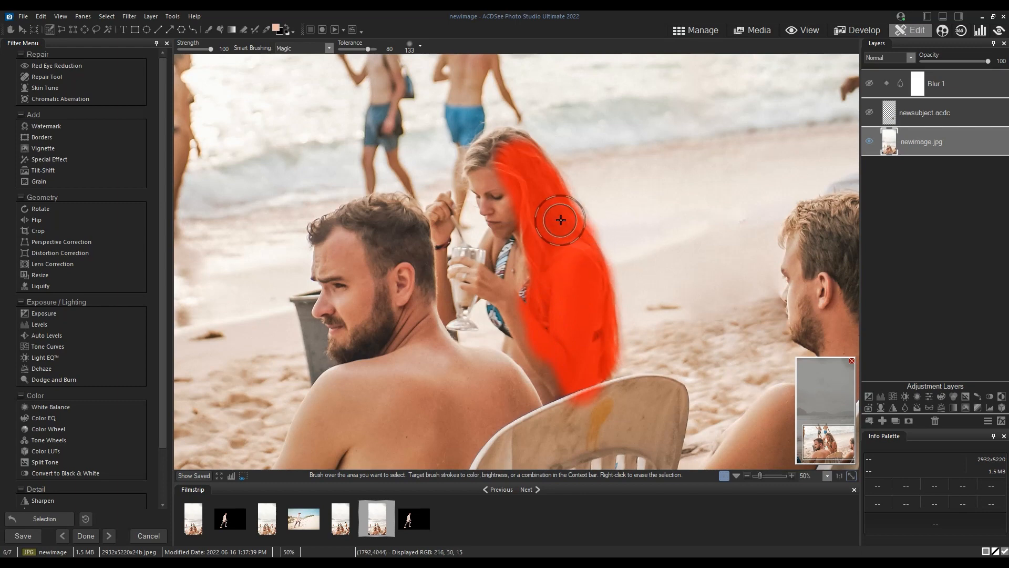
mouse_move(584, 267)
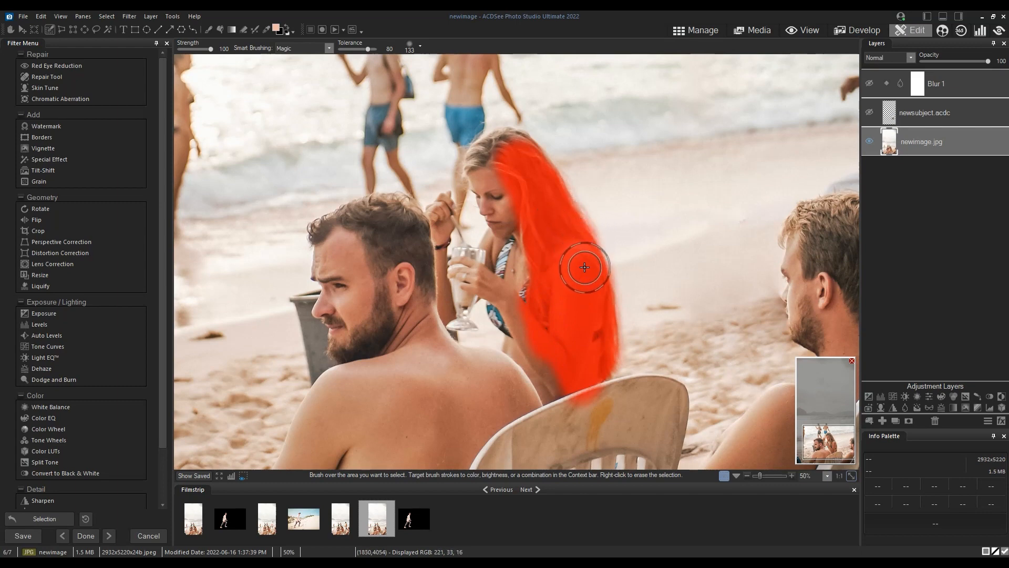
key(ctrl+c)
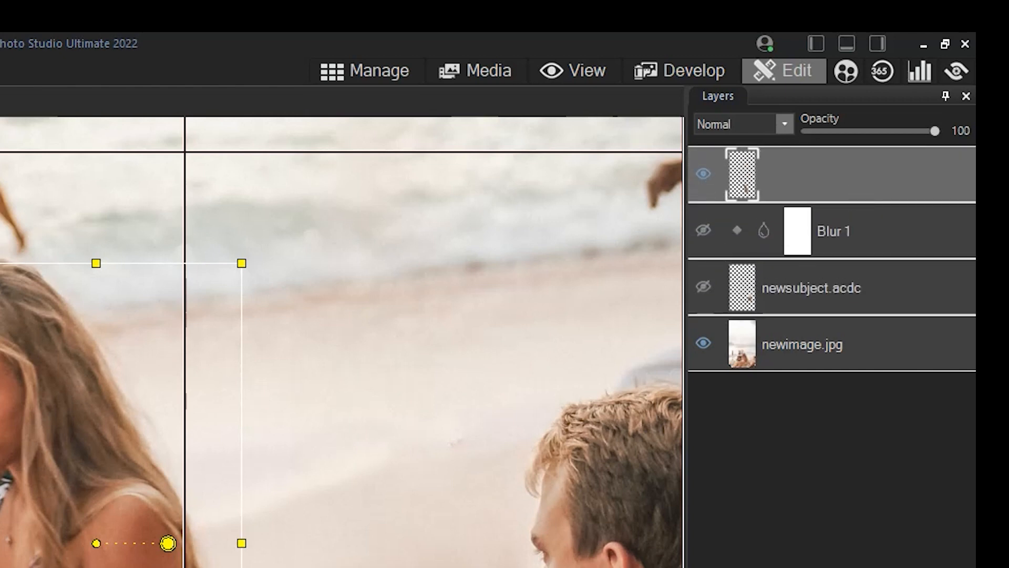
Commit the pasted hair as its own layer above the man and blur layers.
click(703, 287)
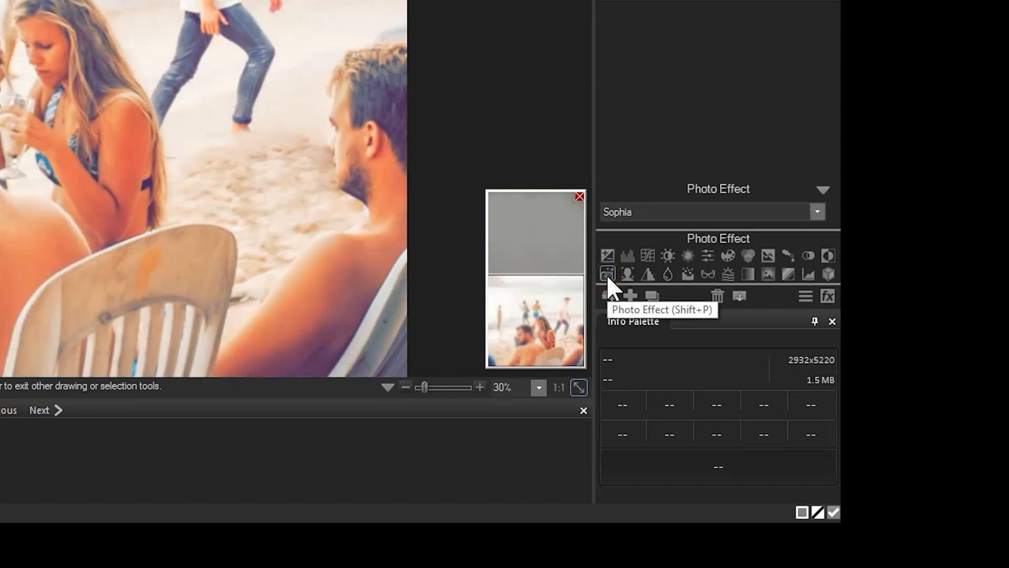
Set the Photo Effect layer to the Mila look at 11% opacity.
click(817, 211)
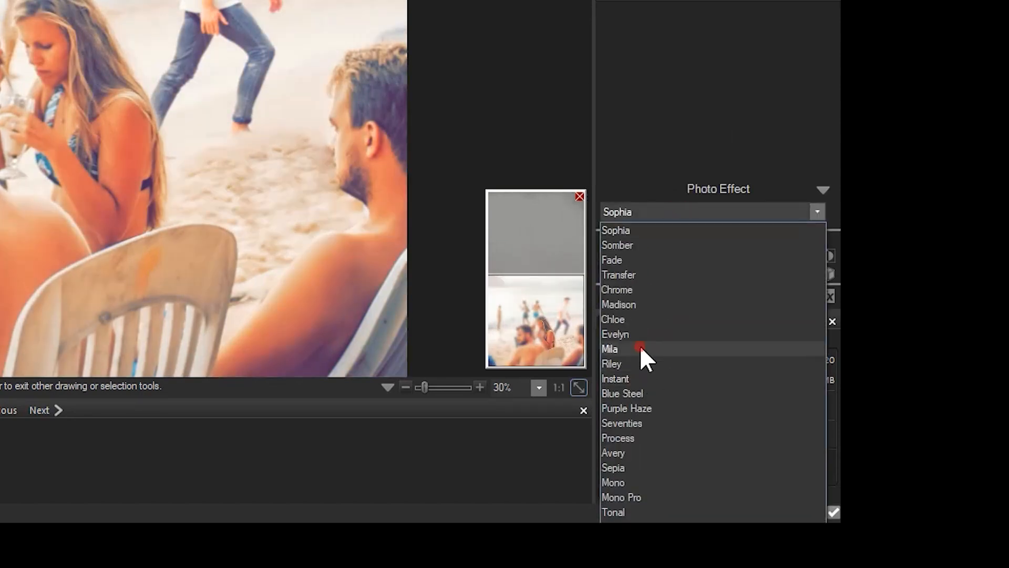
click(610, 347)
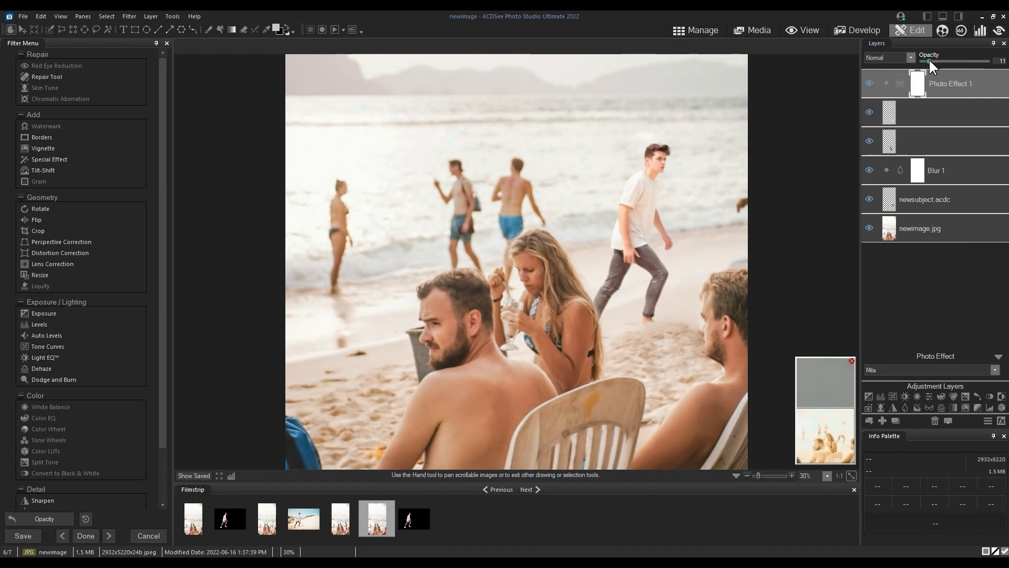
drag(928, 61, 978, 61)
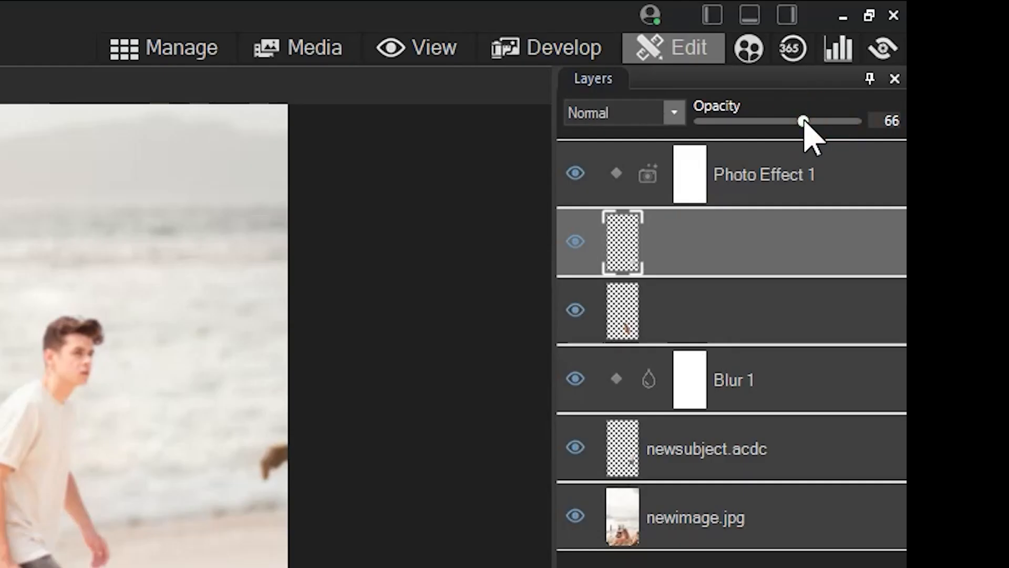
drag(801, 121, 716, 121)
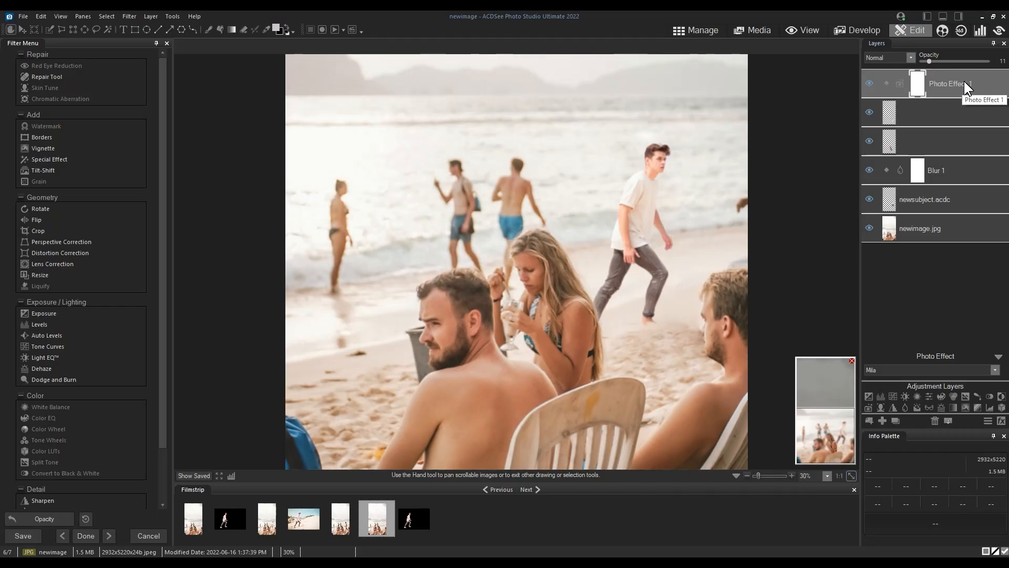
mouse_move(715, 176)
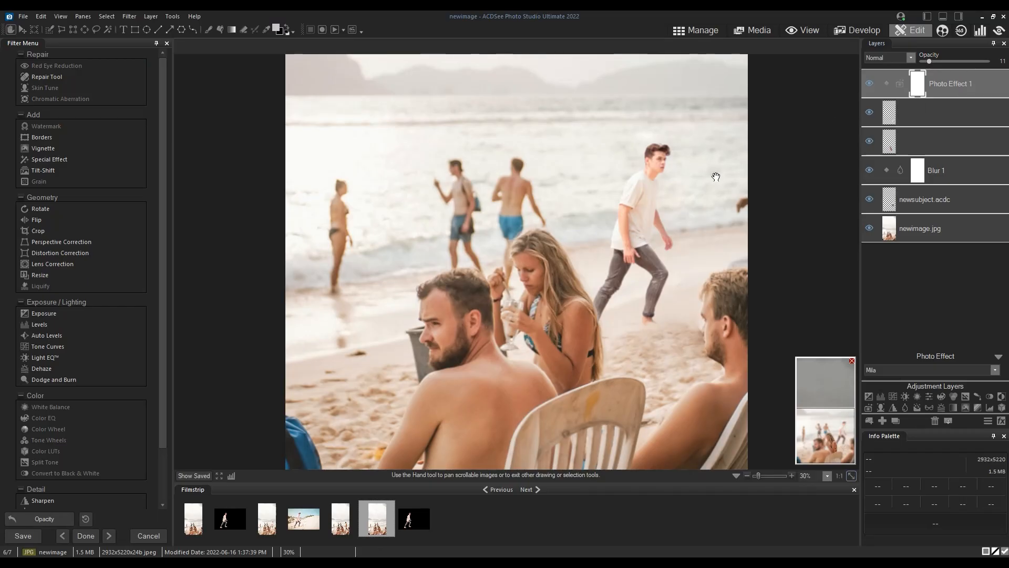